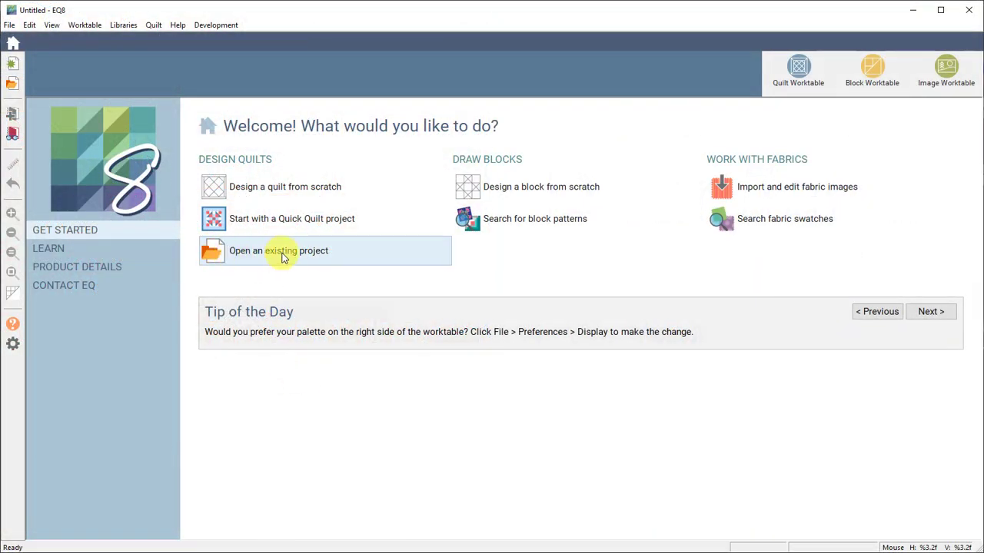
mouse_move(11, 24)
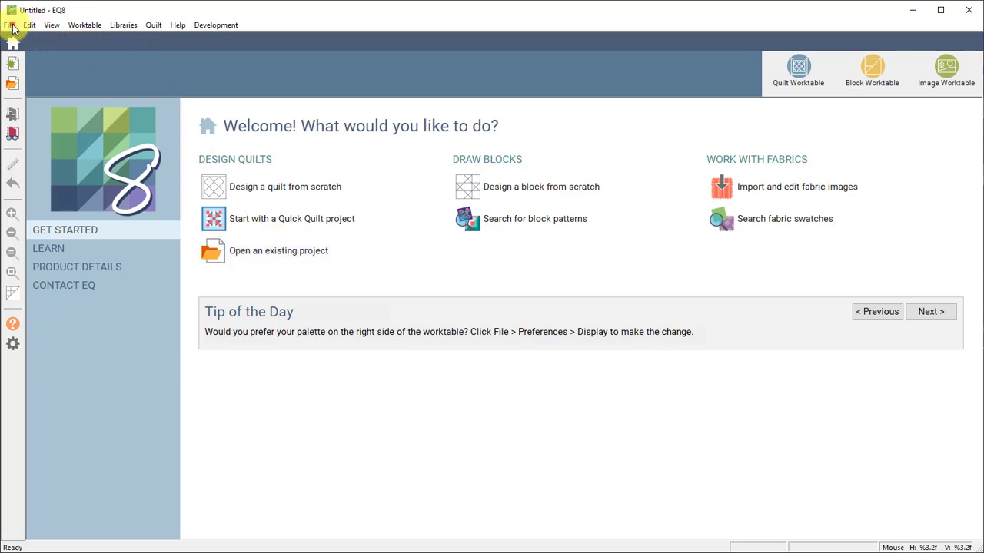
Bring up the File menu from the EQ8 welcome screen.
click(10, 24)
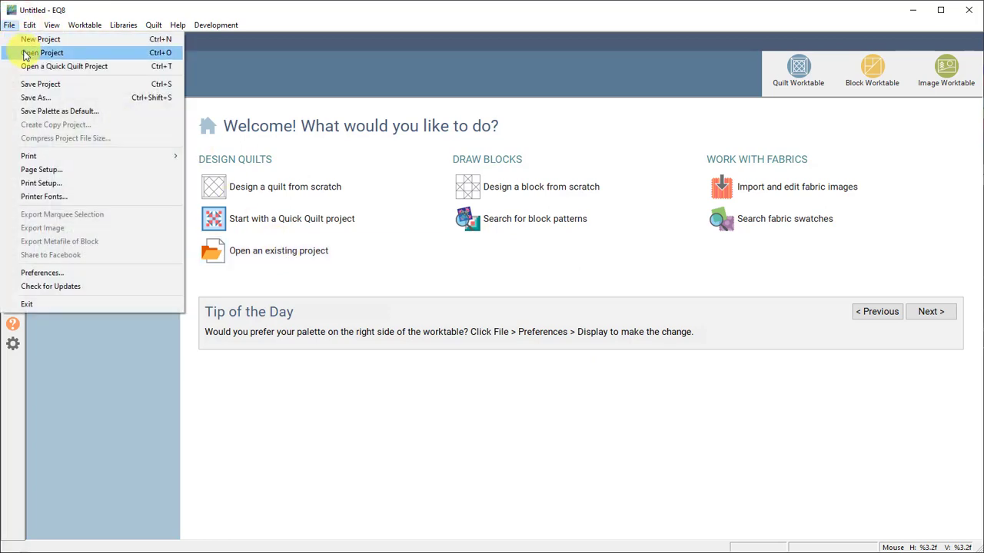
Compare project previews and select DJ1_Dear Jane Quilt-MASTER.PJ8 to open.
click(43, 53)
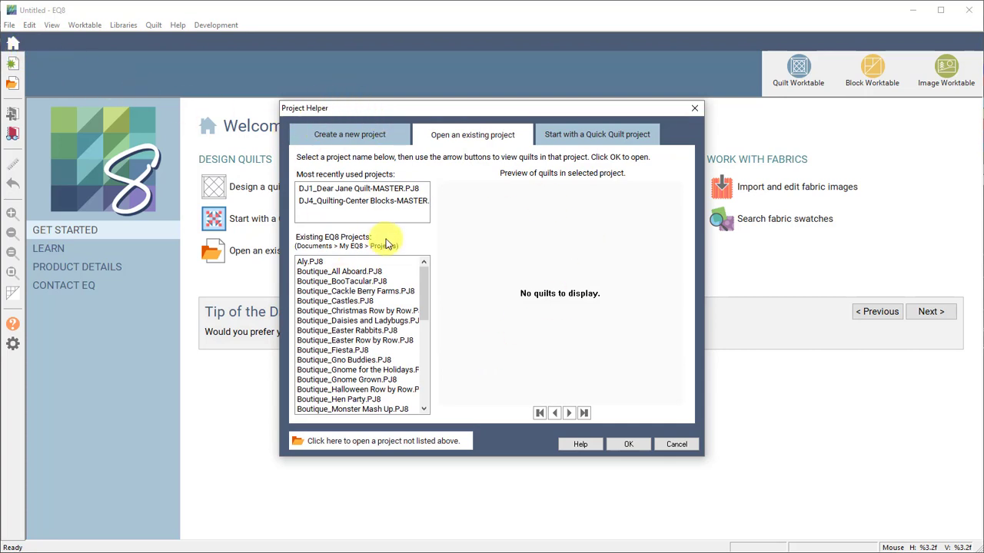
mouse_move(514, 143)
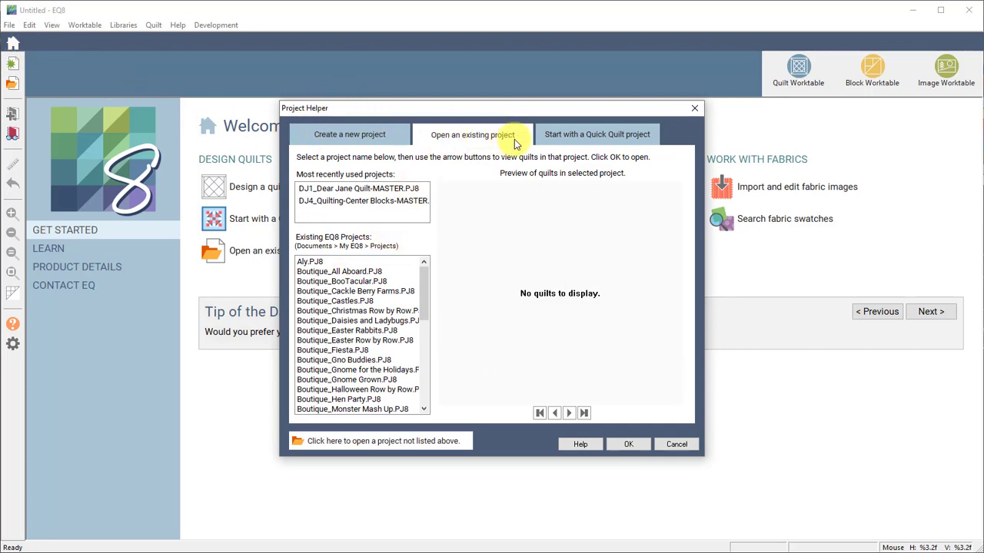
mouse_move(476, 168)
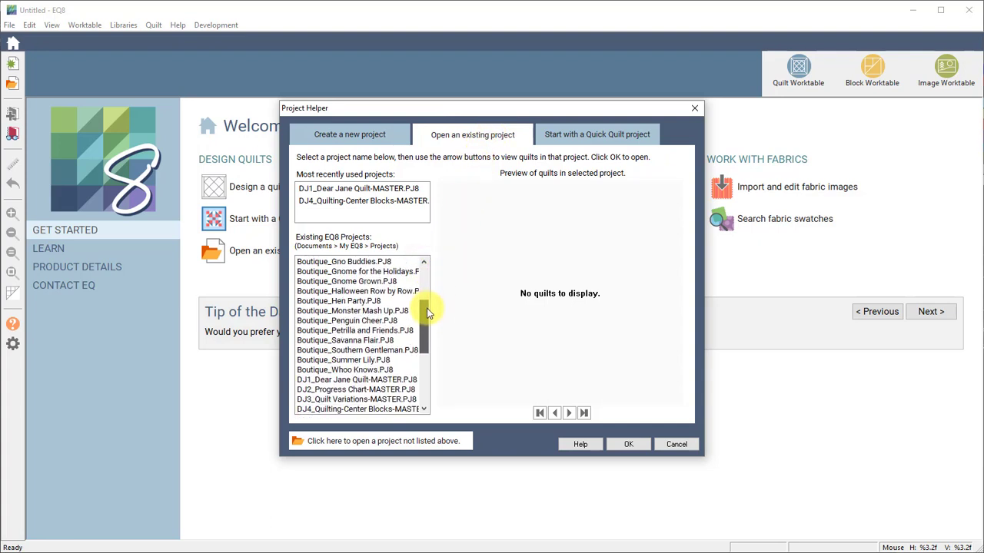
scroll(down, 3)
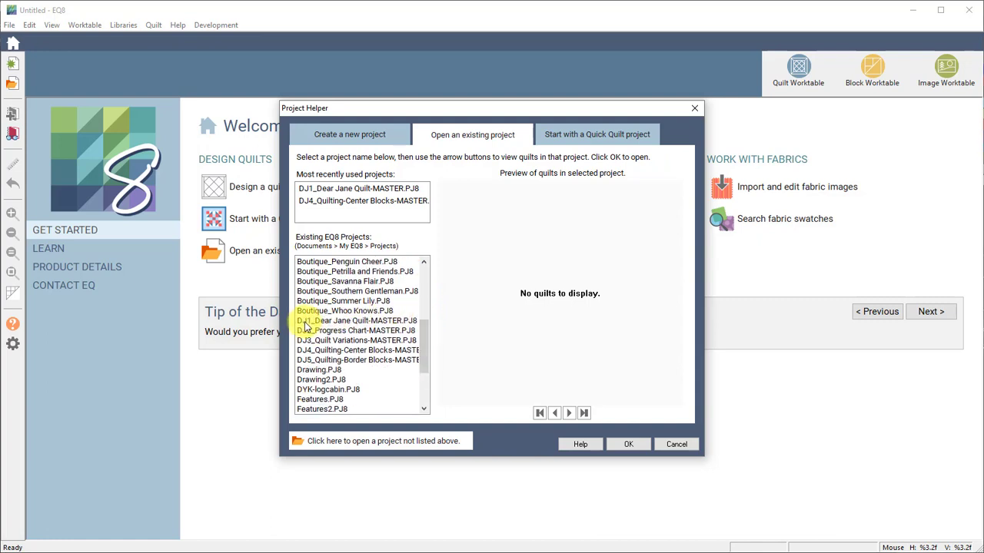
click(346, 320)
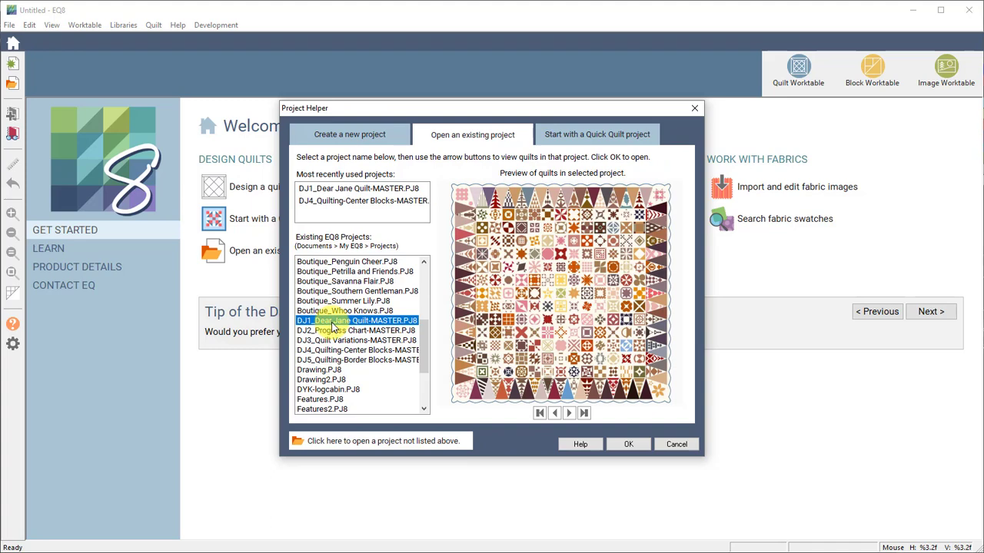
mouse_move(340, 331)
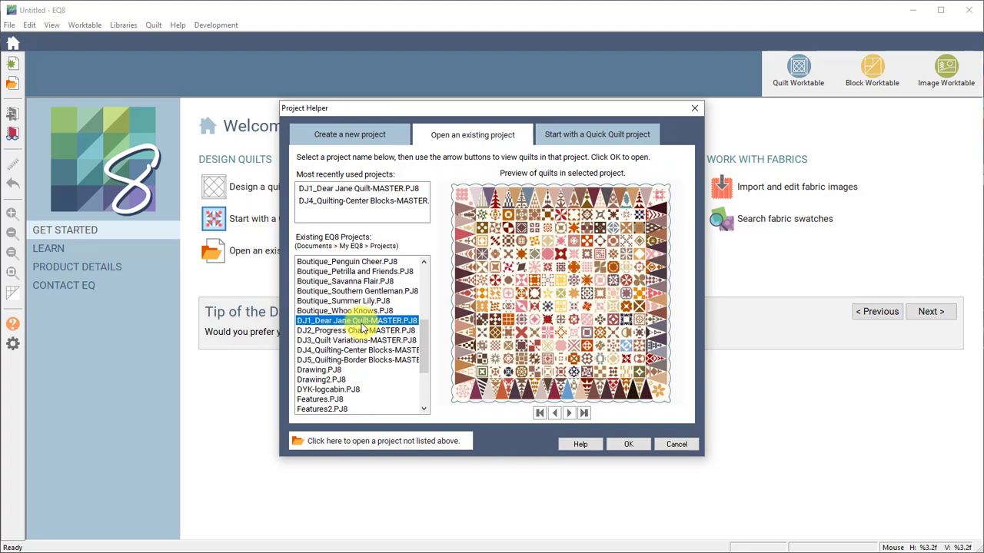
mouse_move(353, 336)
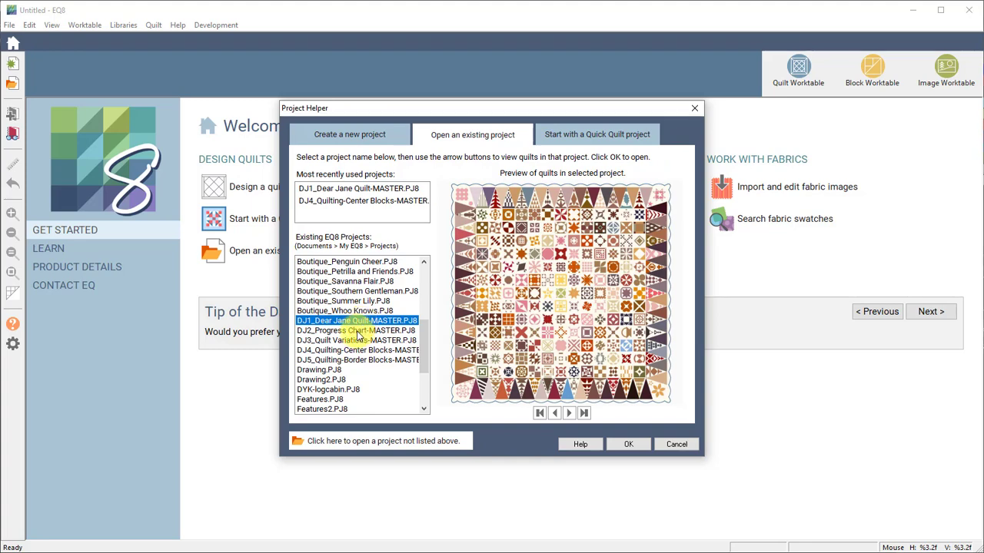
click(357, 339)
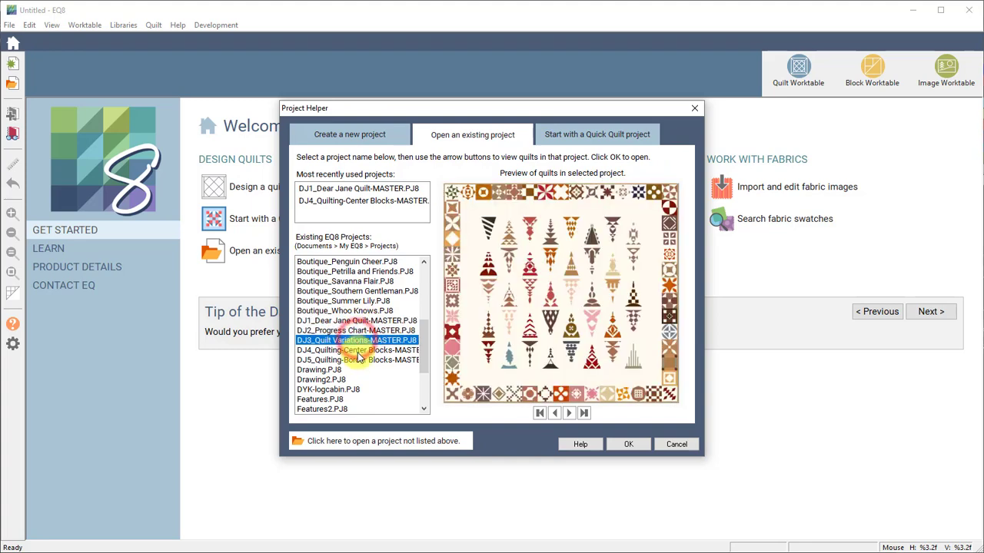
click(357, 359)
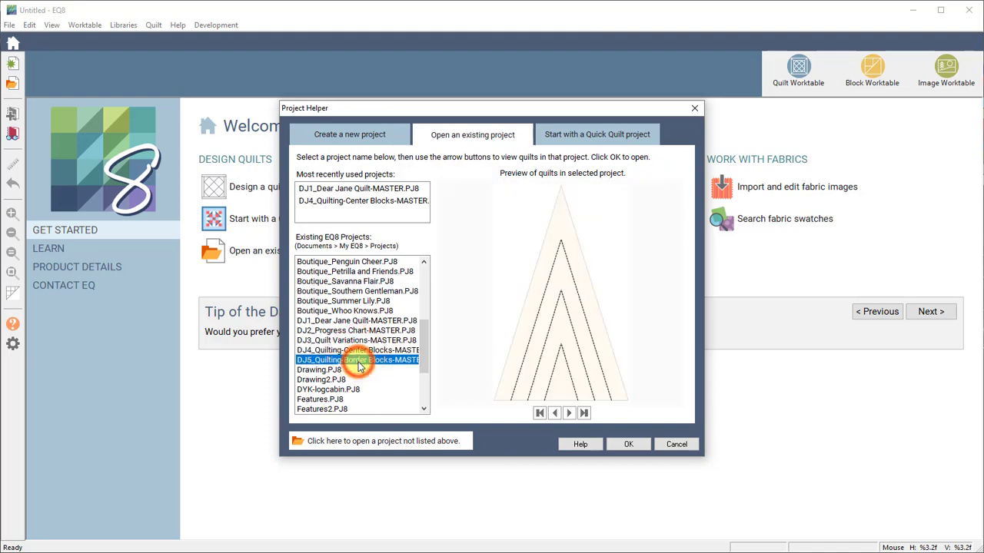
click(359, 321)
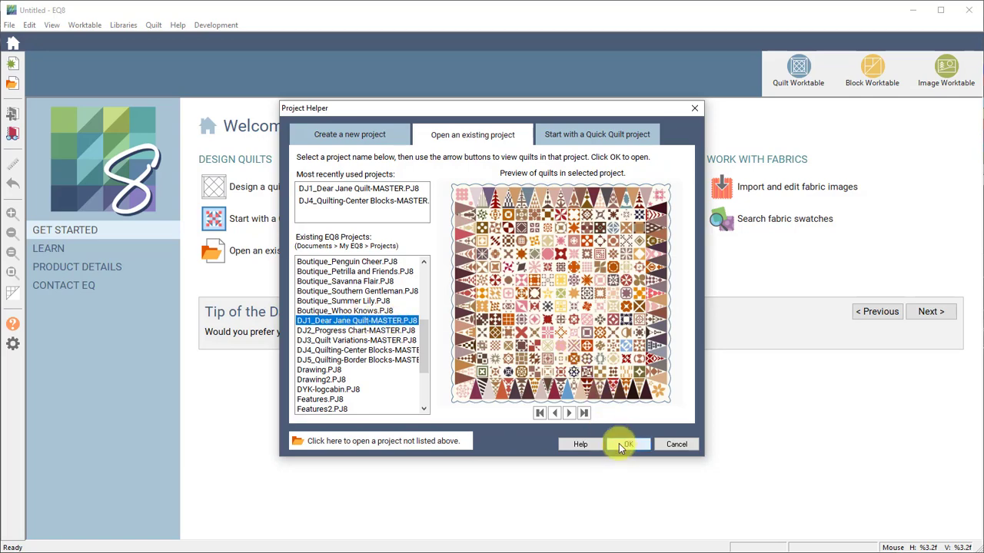
Open the Dear Jane master project and load Classic Dear Jane Quilt onto the worktable.
click(624, 444)
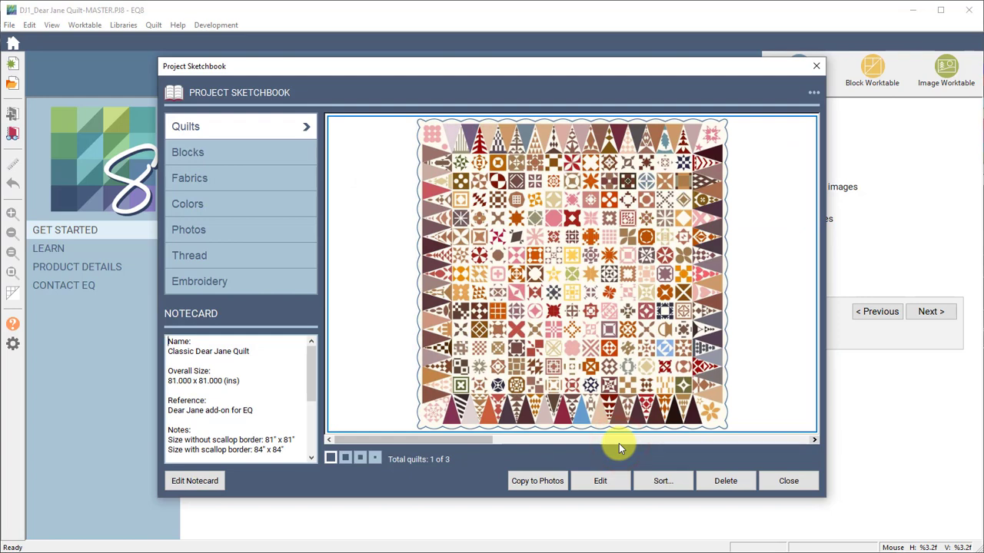
mouse_move(623, 442)
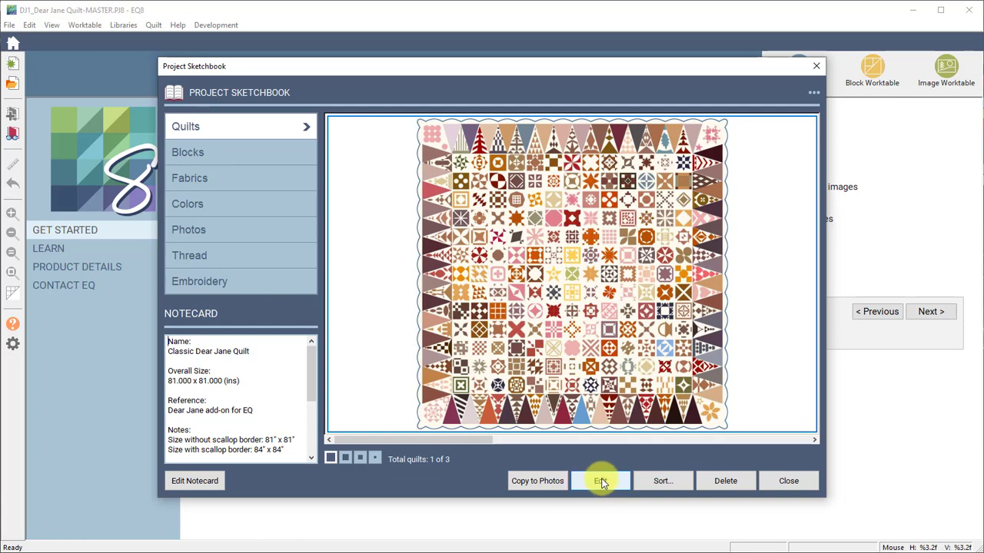
click(600, 481)
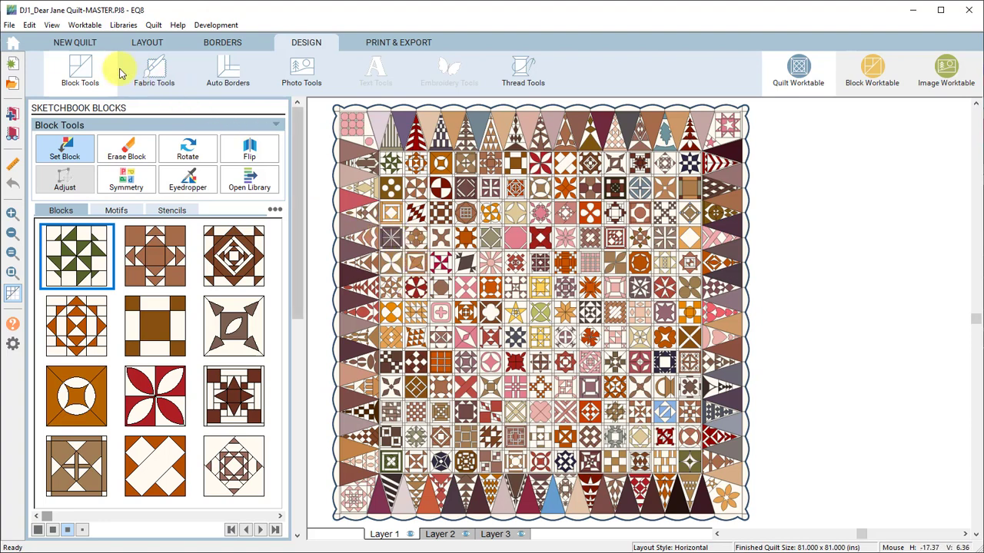
Bring up the Save As dialog from the File menu.
click(11, 25)
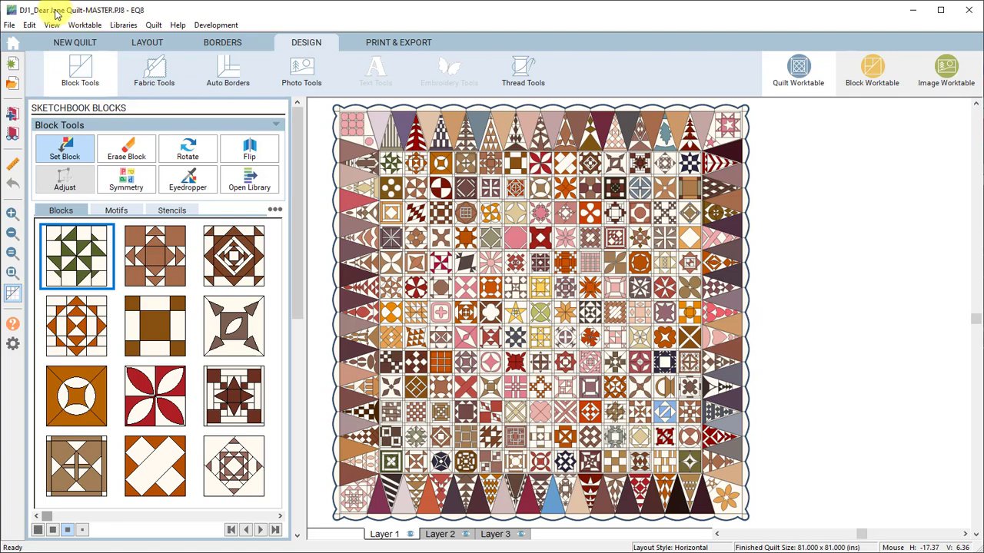
click(14, 24)
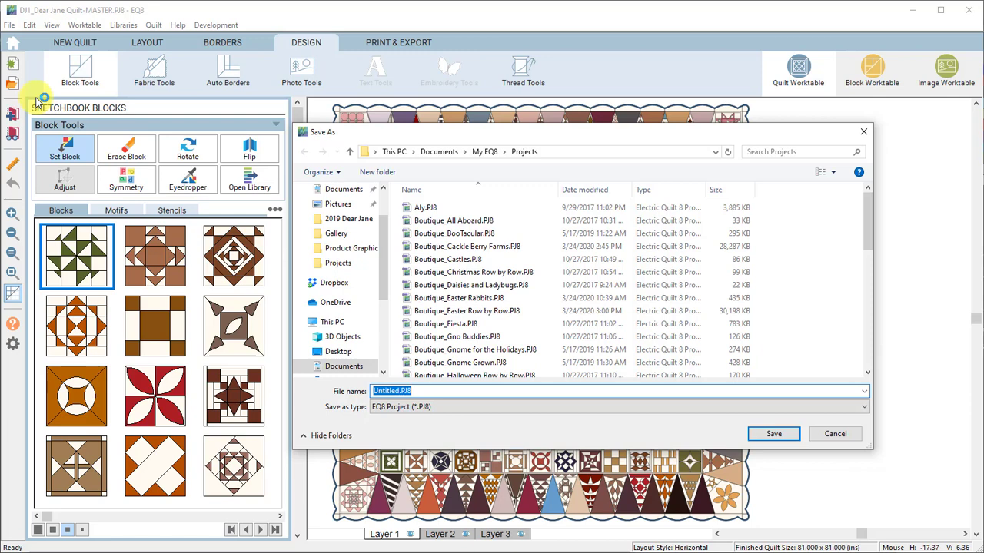
Save the project copy as 'DJ-My Dear Jane Quilt'.
text(DJ-My Dear Jane Quilt)
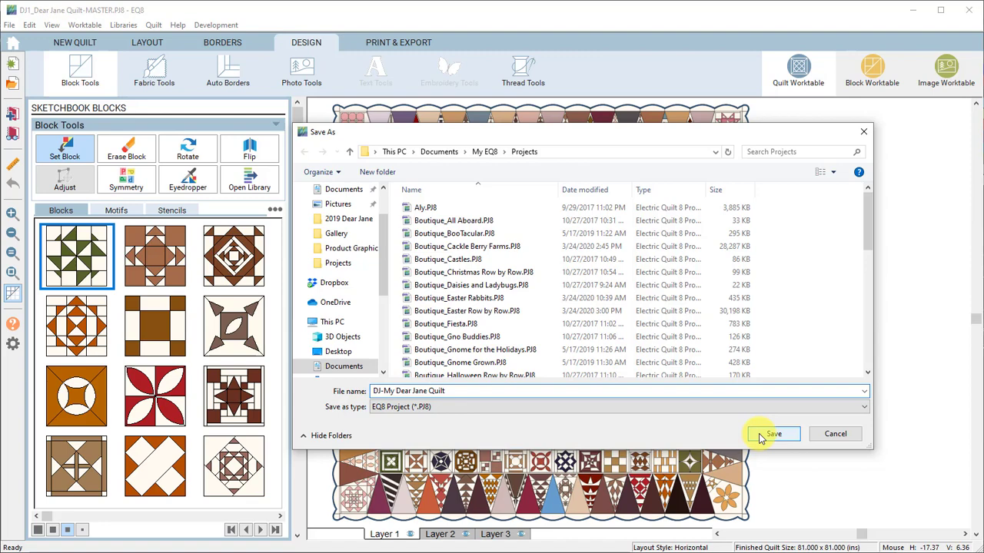
click(773, 433)
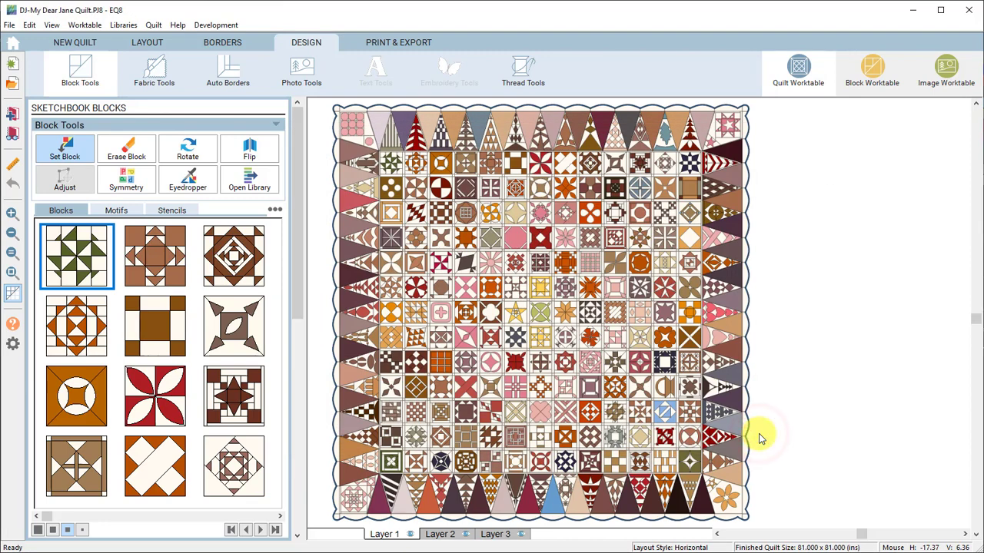
mouse_move(242, 104)
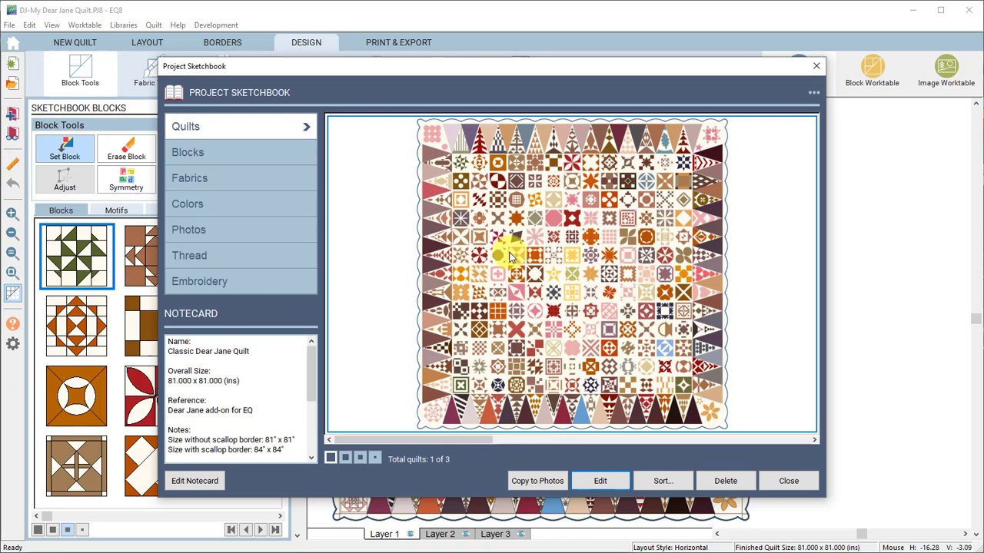
mouse_move(488, 260)
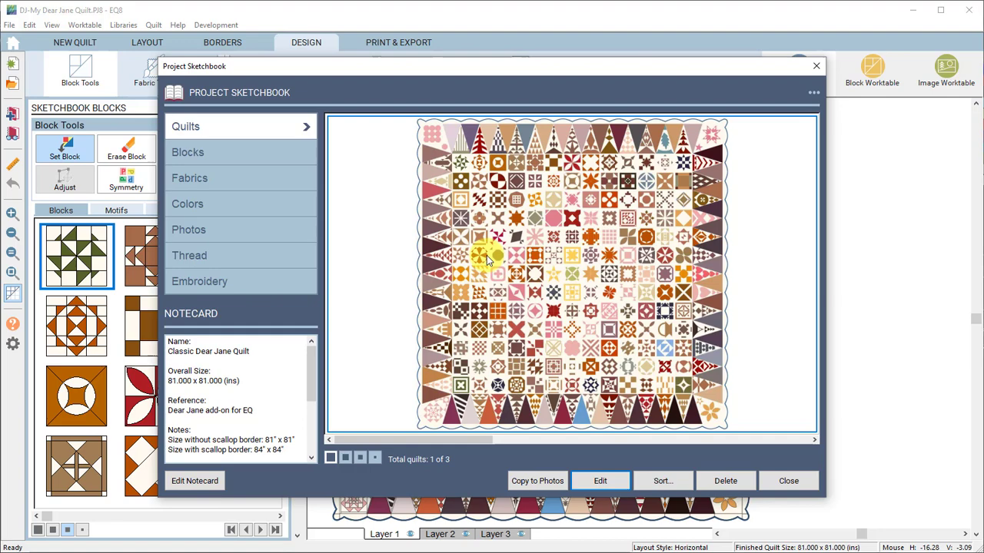
mouse_move(776, 481)
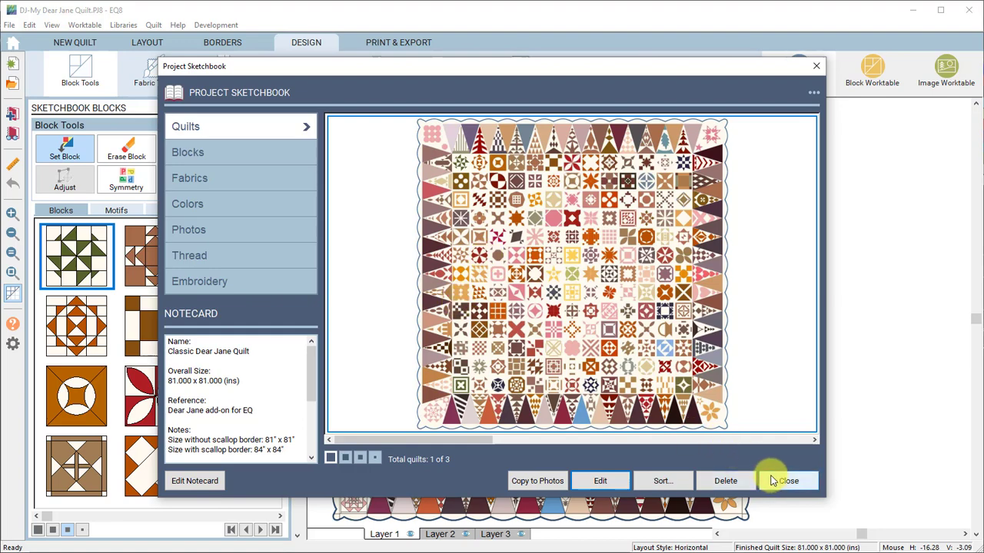
click(793, 480)
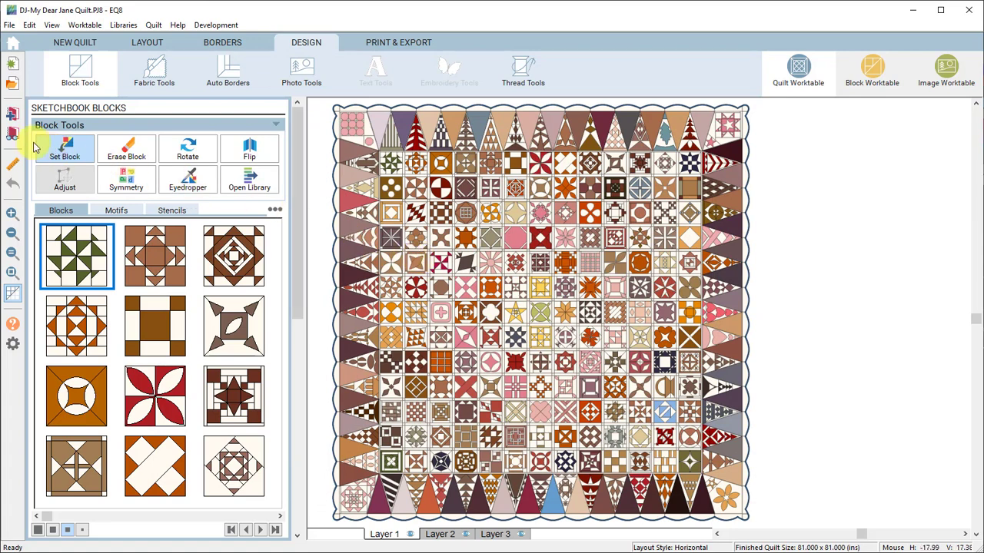
mouse_move(13, 133)
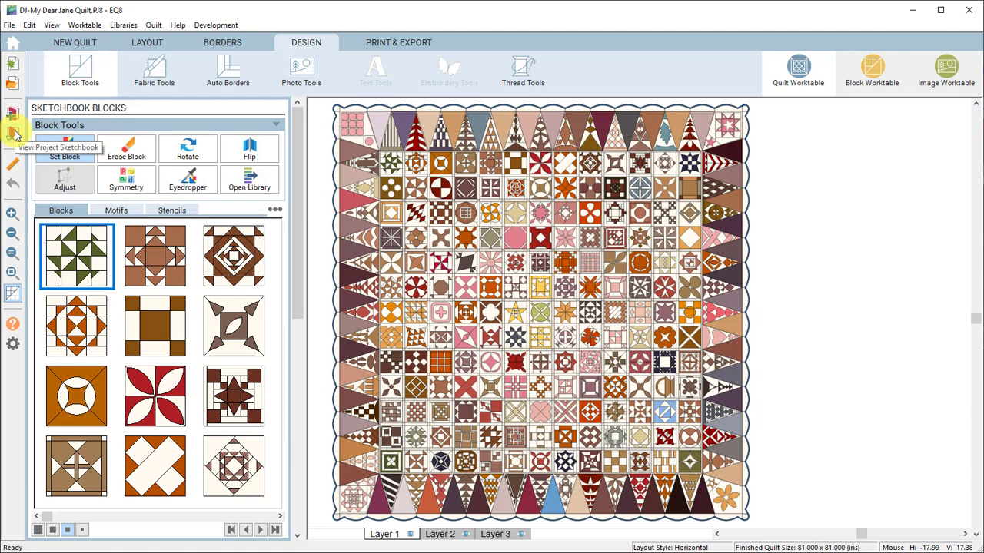
Browse the project's three quilts, including the Layer 1-only version, ending on Classic Dear Jane Quilt.
click(12, 135)
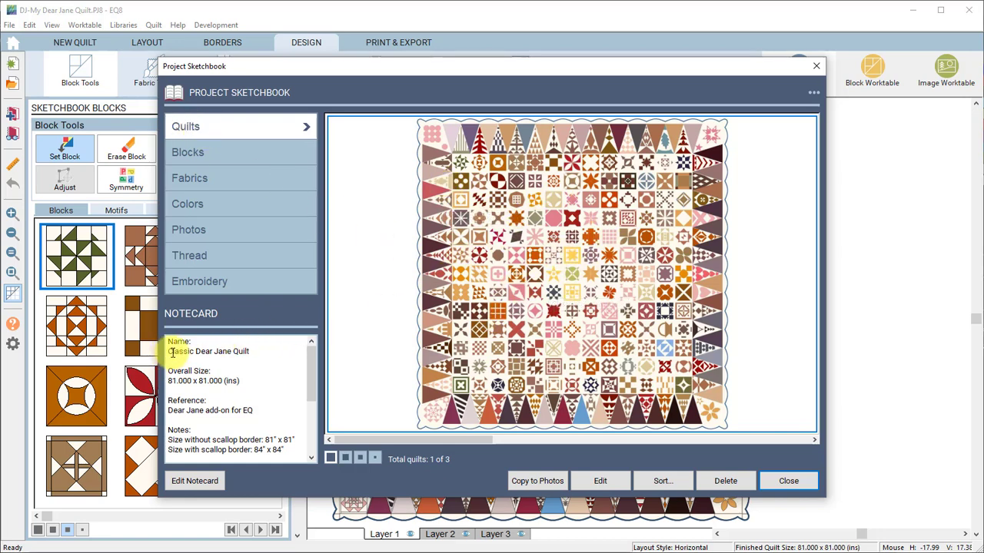
mouse_move(240, 349)
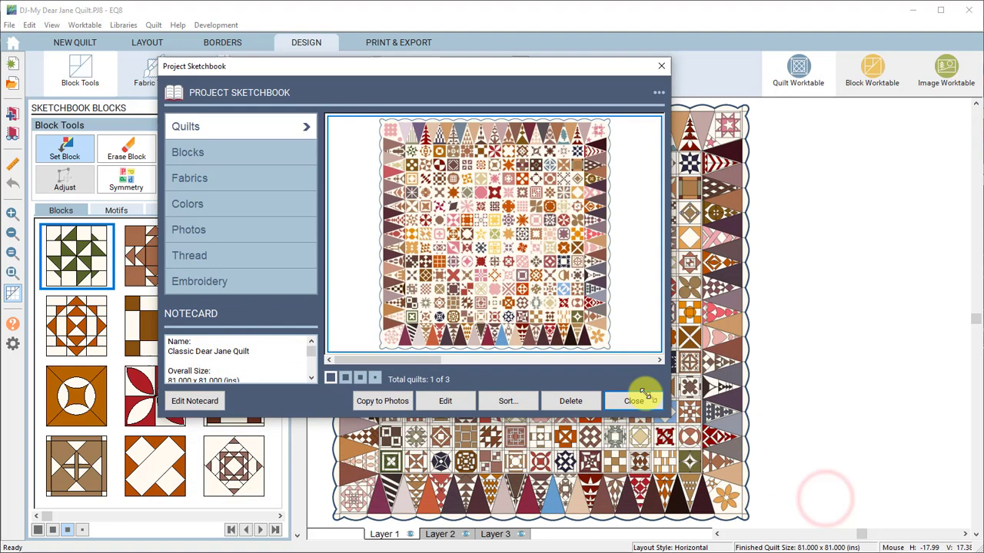
mouse_move(390, 146)
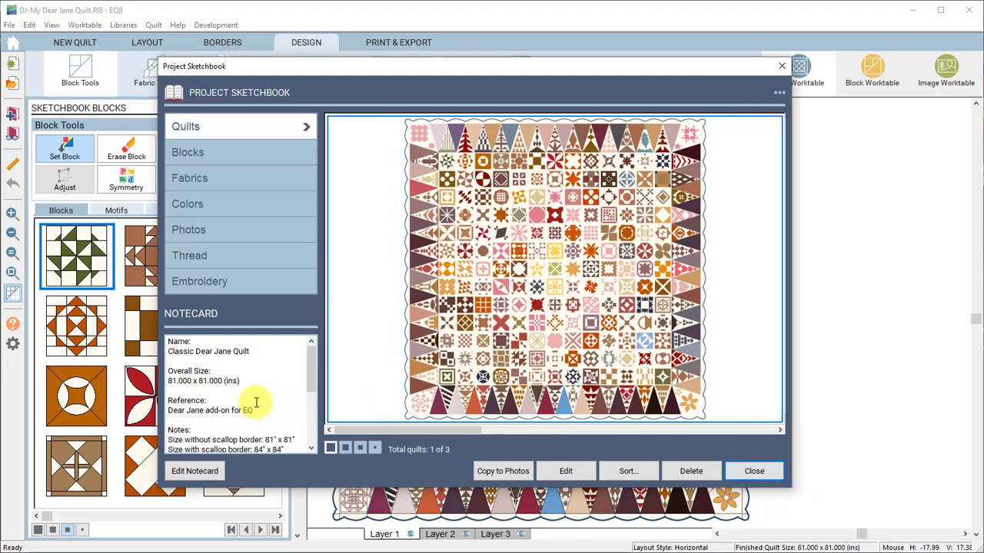
mouse_move(454, 455)
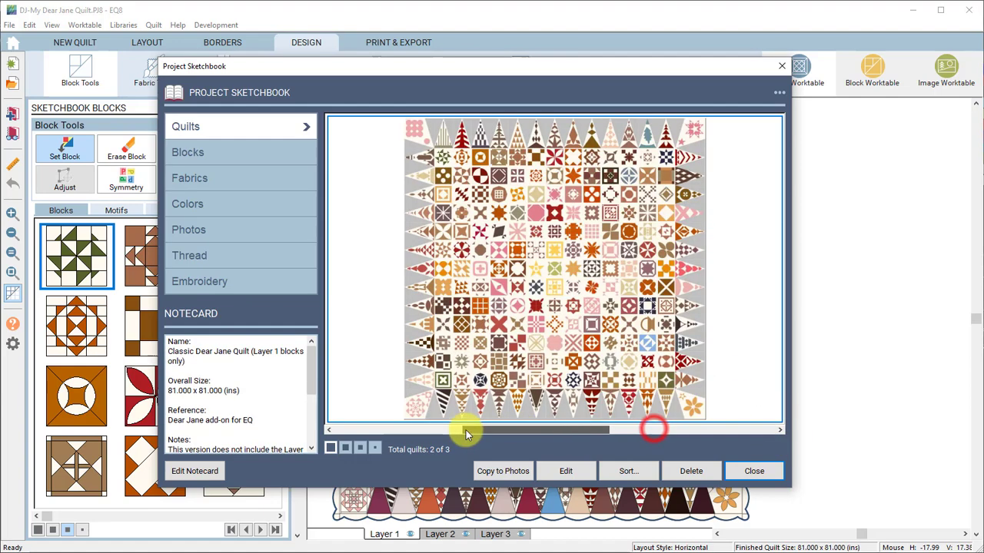
click(328, 429)
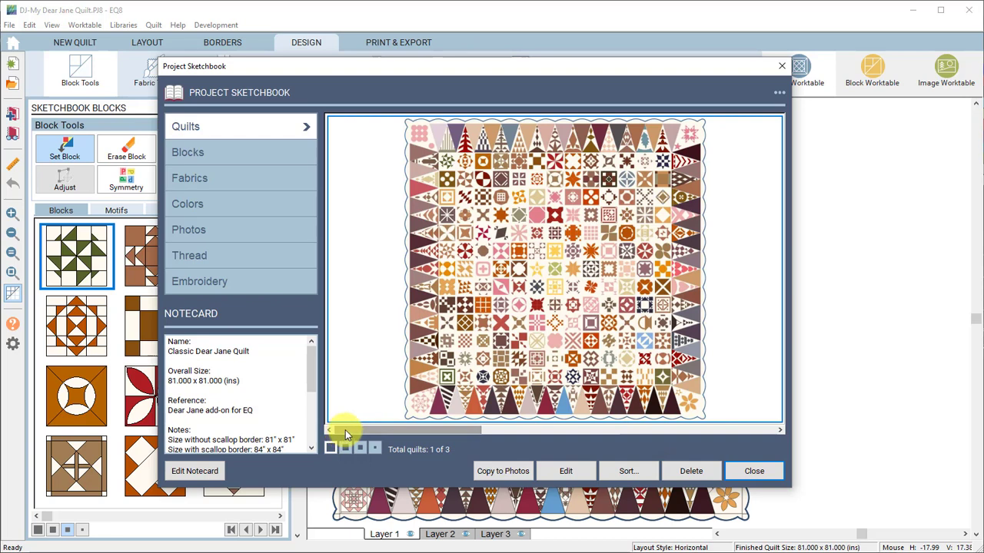
mouse_move(543, 462)
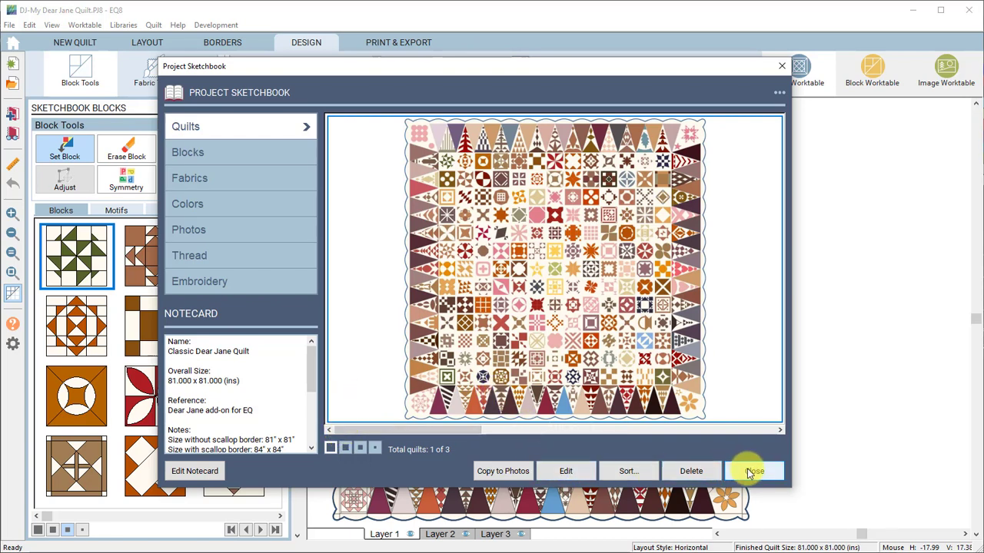
Close the Project Sketchbook, leaving Classic Dear Jane Quilt on the worktable.
click(754, 472)
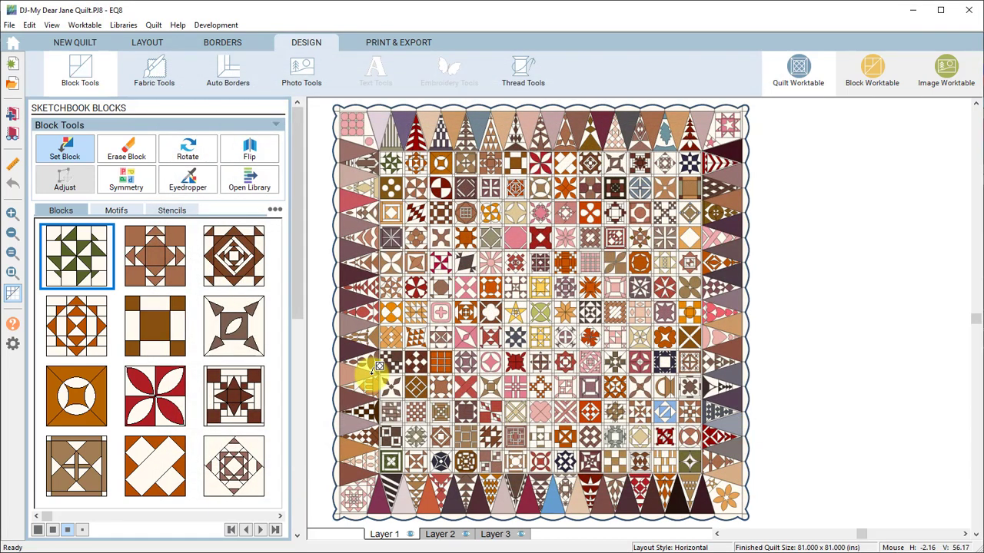
mouse_move(383, 344)
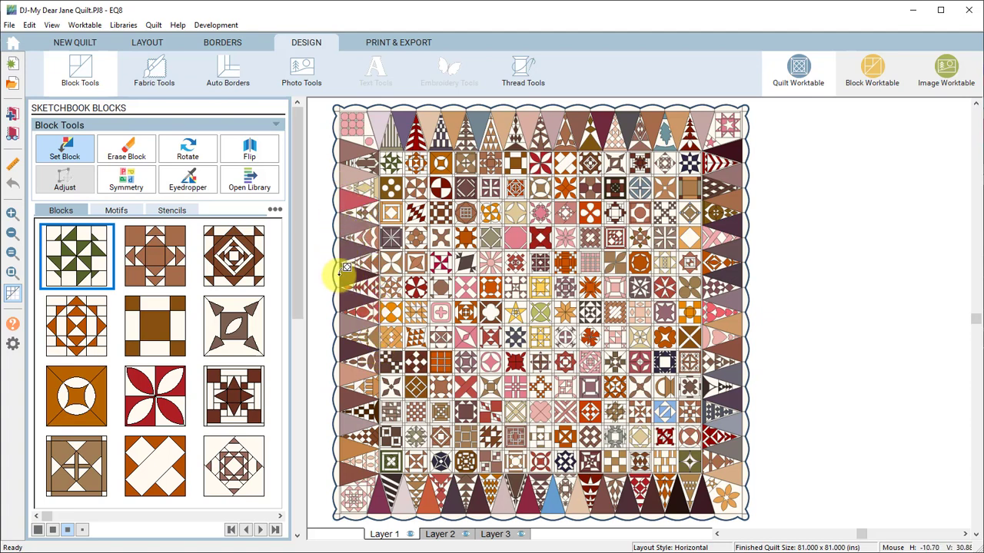
mouse_move(244, 48)
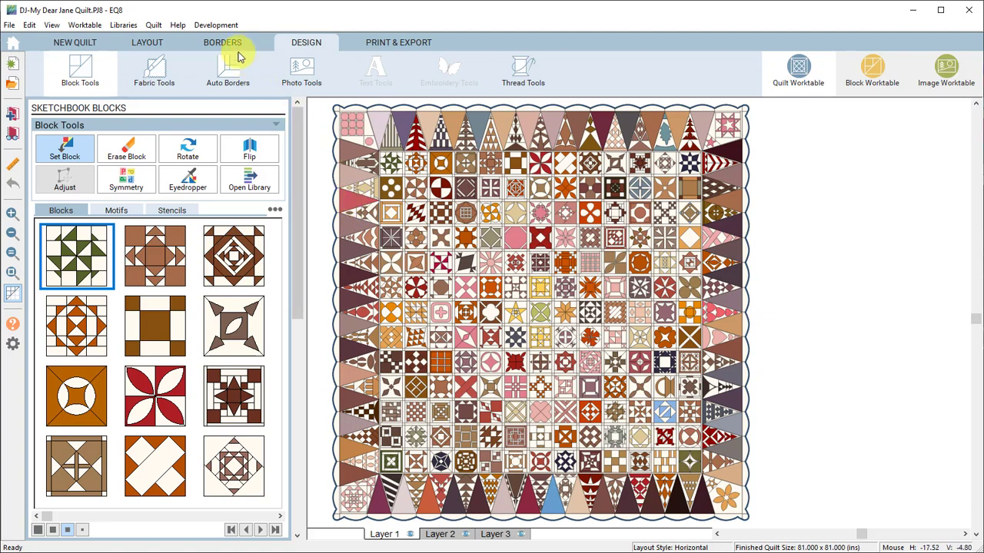
Show the quilt's border options for border 2: blocks, 8 inches, 13 blocks.
click(225, 42)
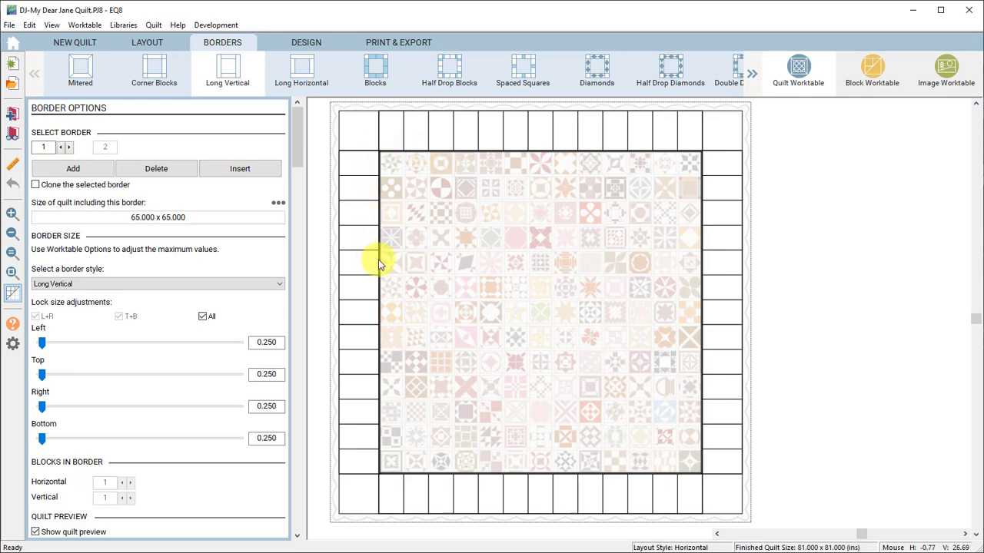
mouse_move(92, 150)
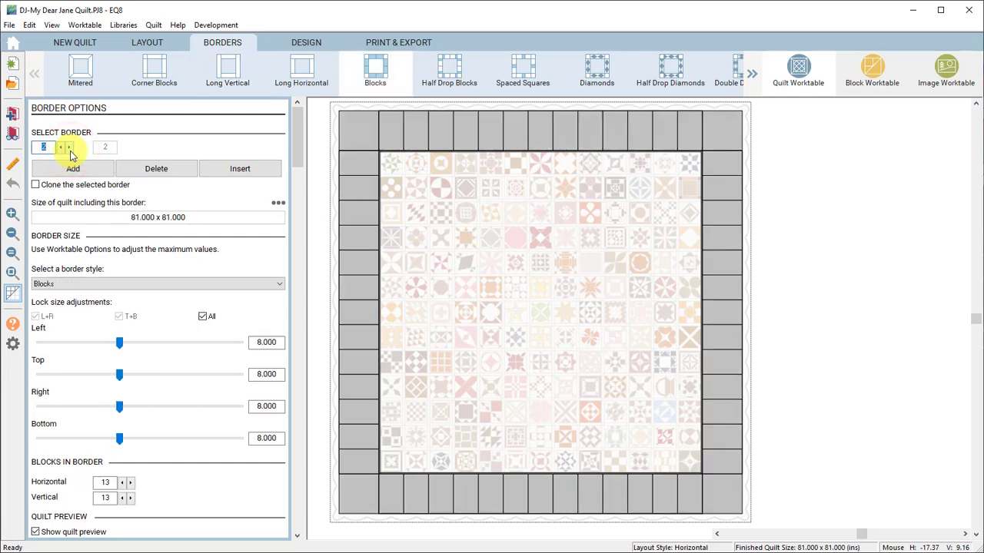
mouse_move(283, 337)
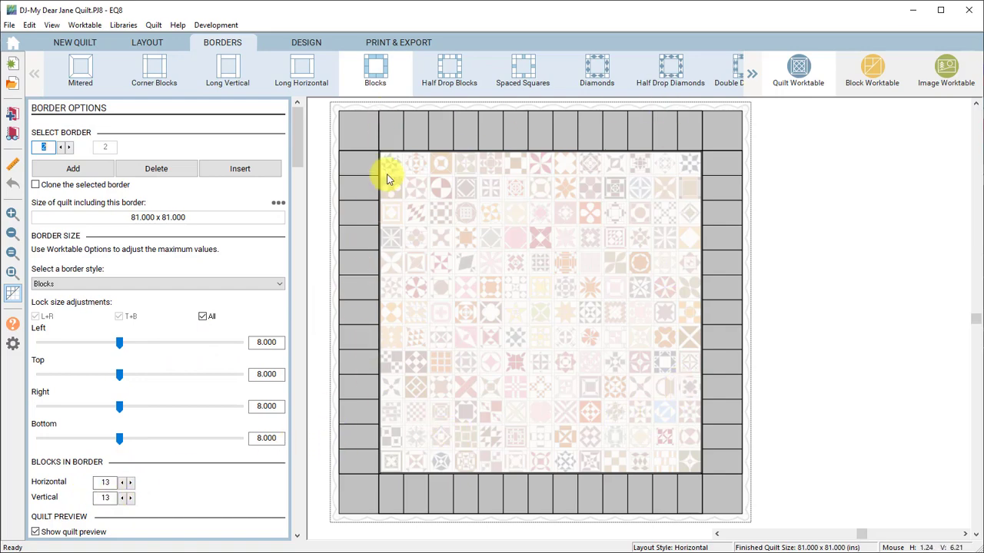
mouse_move(375, 176)
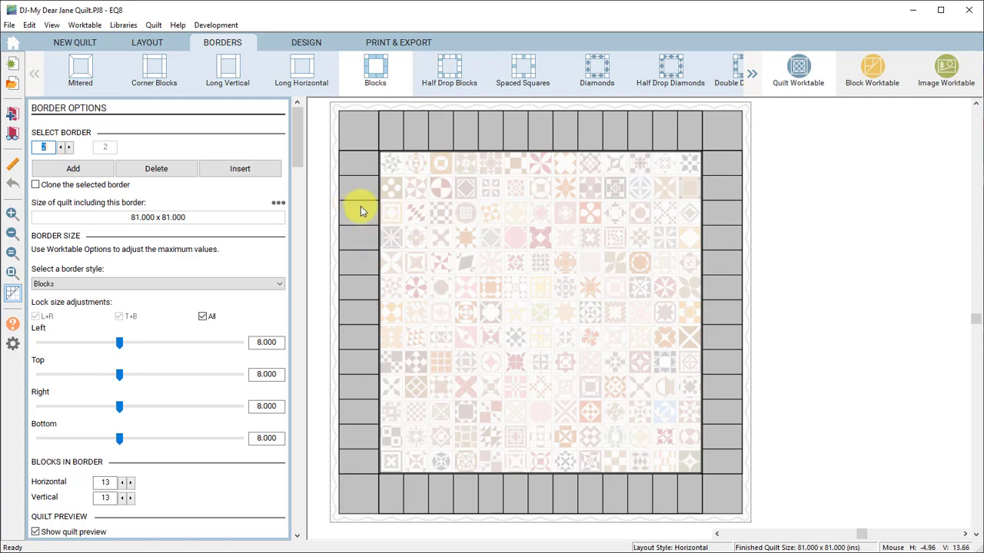
mouse_move(304, 42)
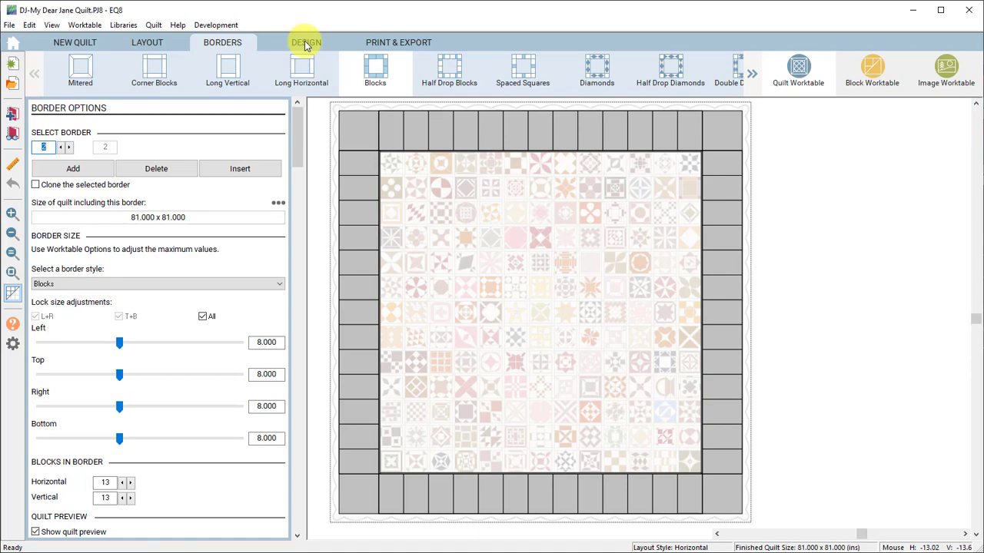
Return to the design tools and hide layer 2, showing only the pieced layer.
click(304, 42)
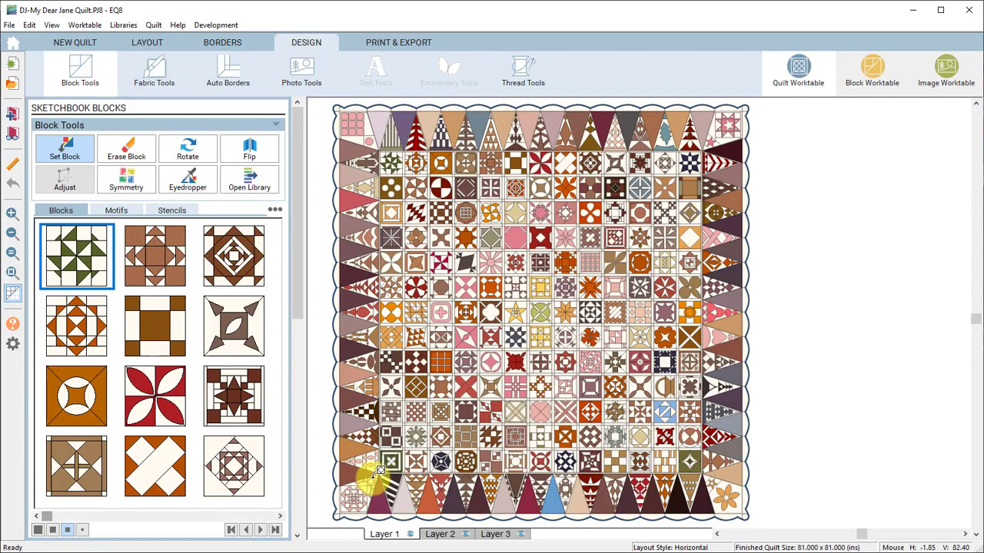
mouse_move(448, 534)
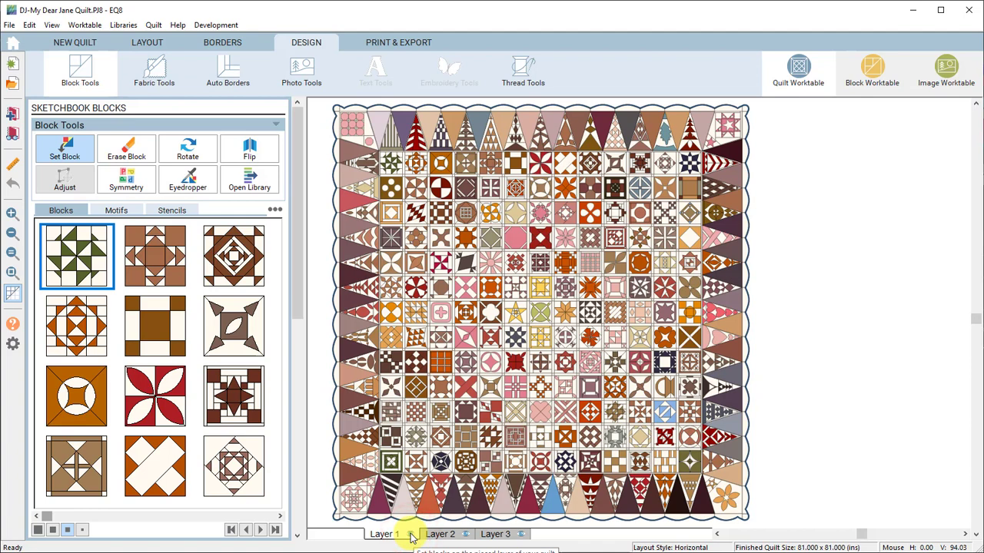
click(385, 535)
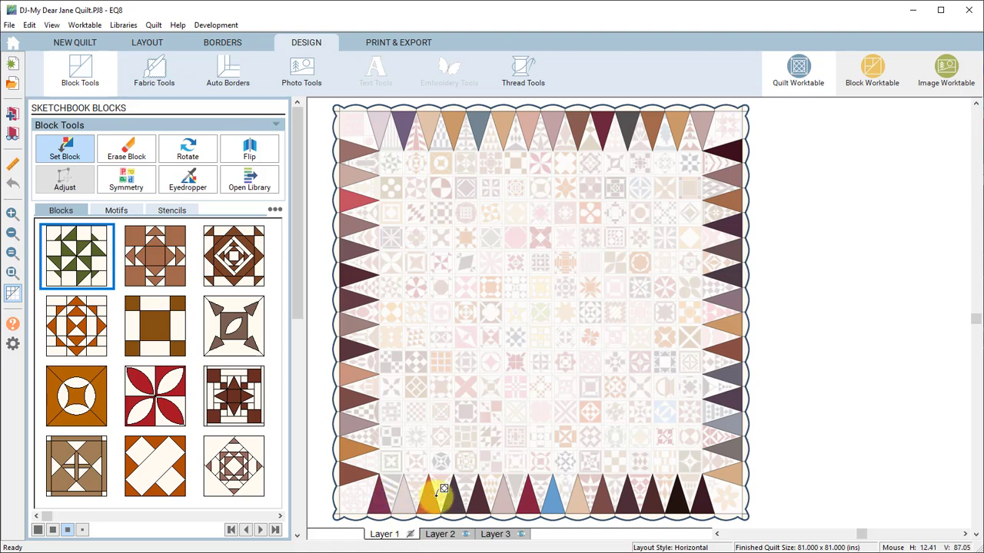
mouse_move(734, 480)
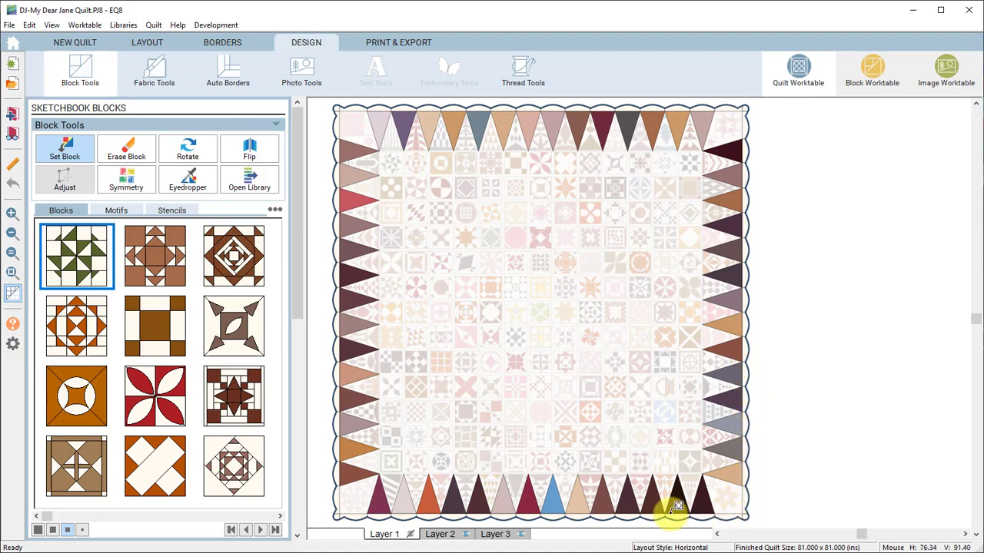
mouse_move(350, 412)
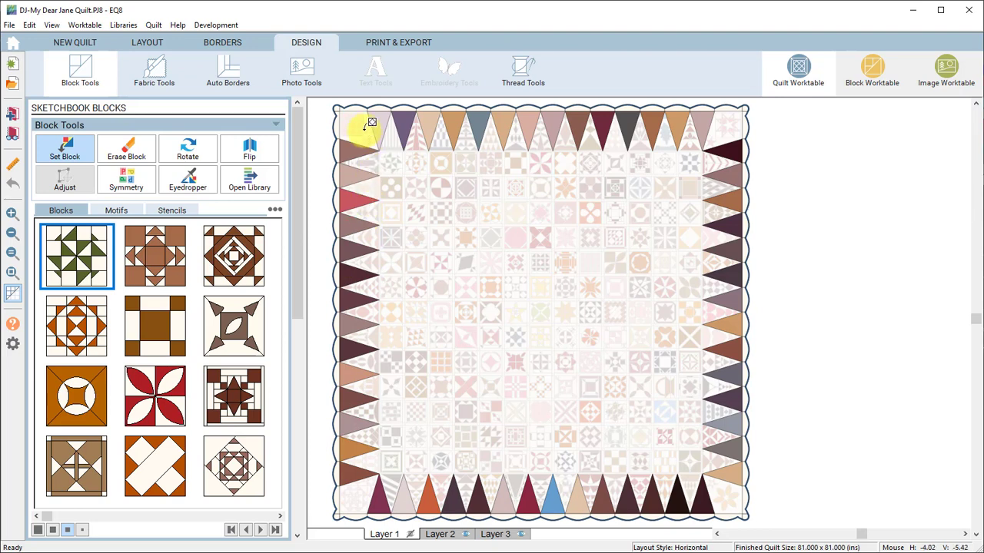
mouse_move(499, 306)
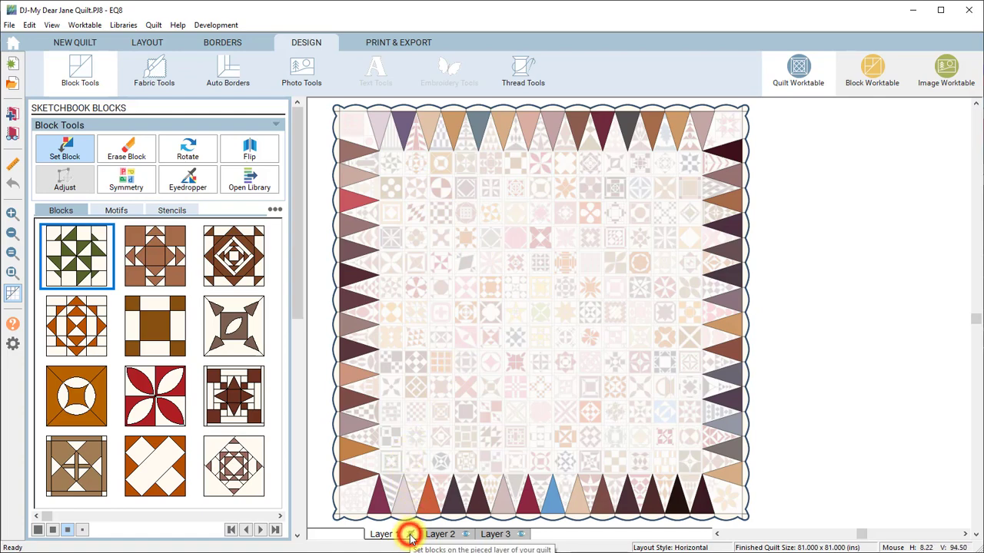
click(440, 533)
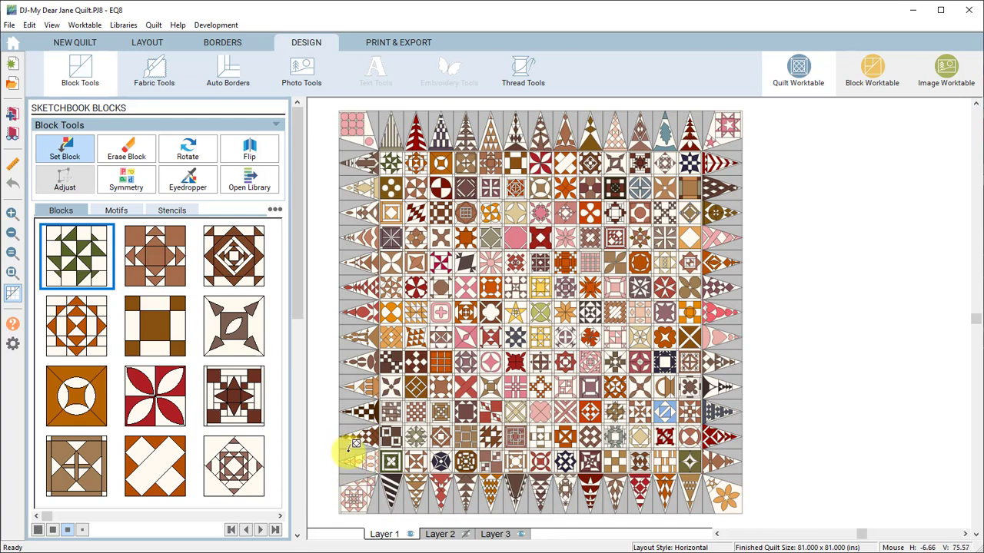
mouse_move(337, 464)
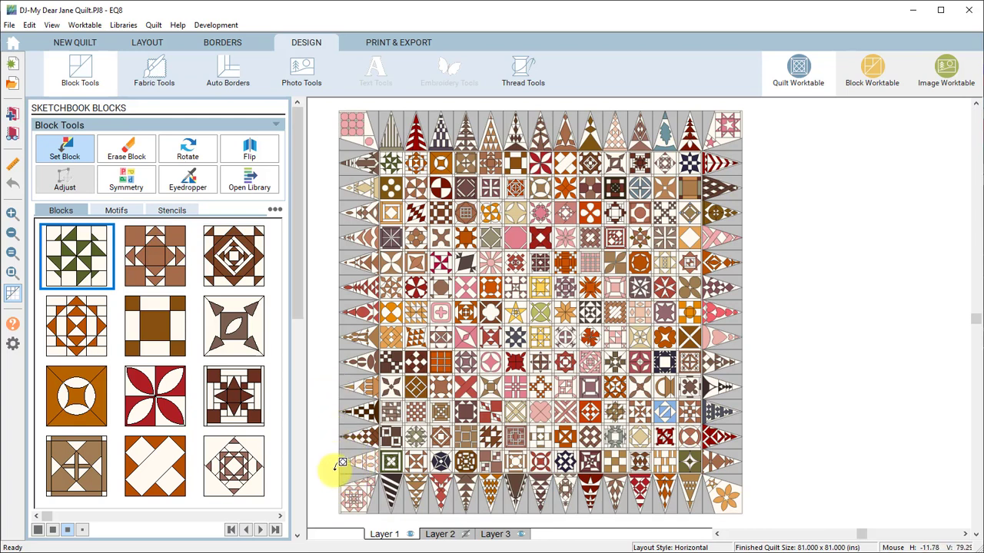
mouse_move(339, 465)
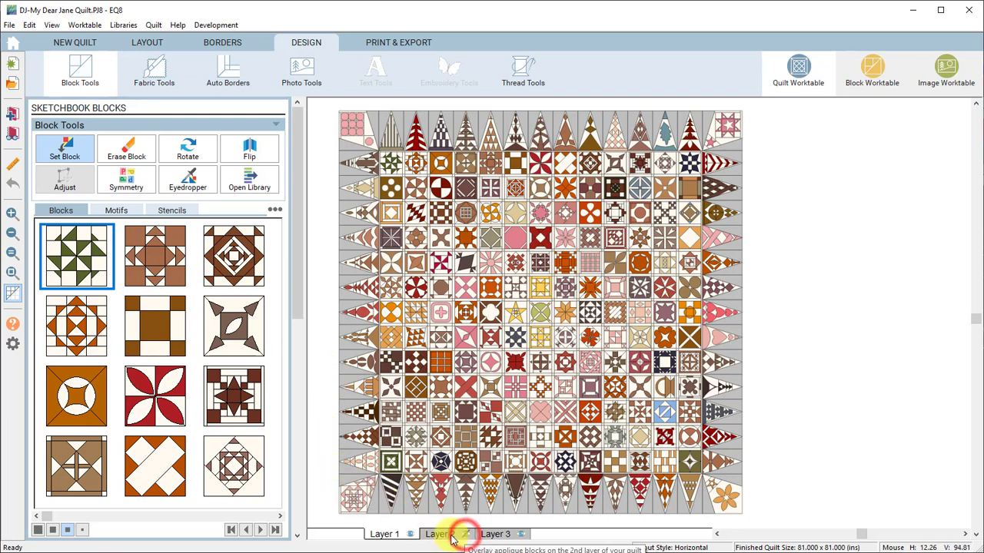
Bring back the appliqué layer 2 to show the full quilt with scallop border.
click(440, 535)
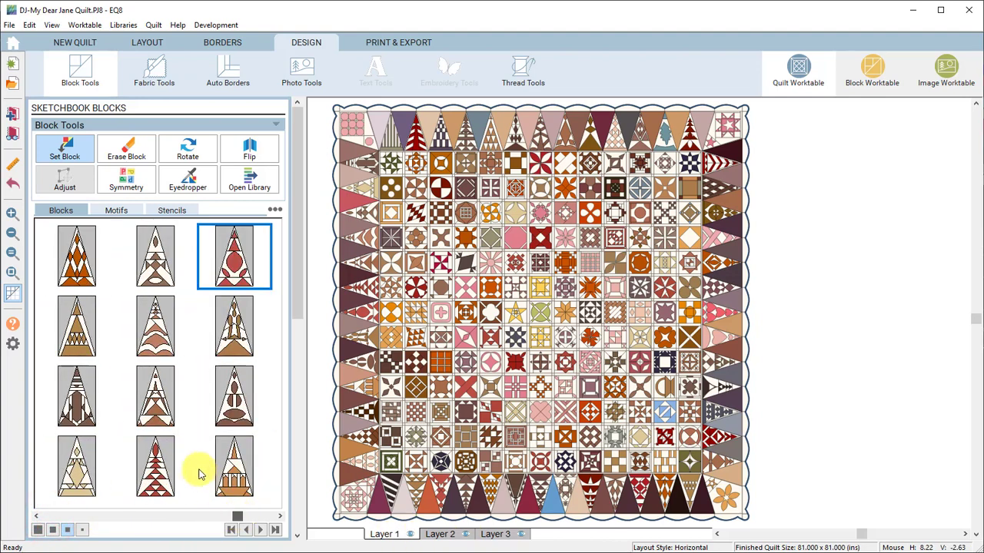
Choose a pieced triangle block and reopen the second border's settings (blocks, 8 inches, 13 each way).
click(156, 397)
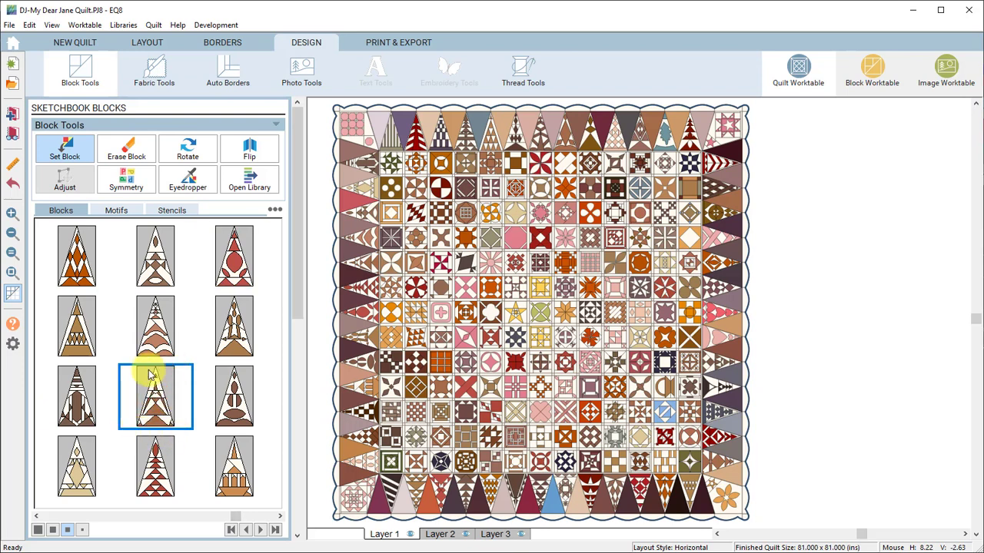
mouse_move(191, 308)
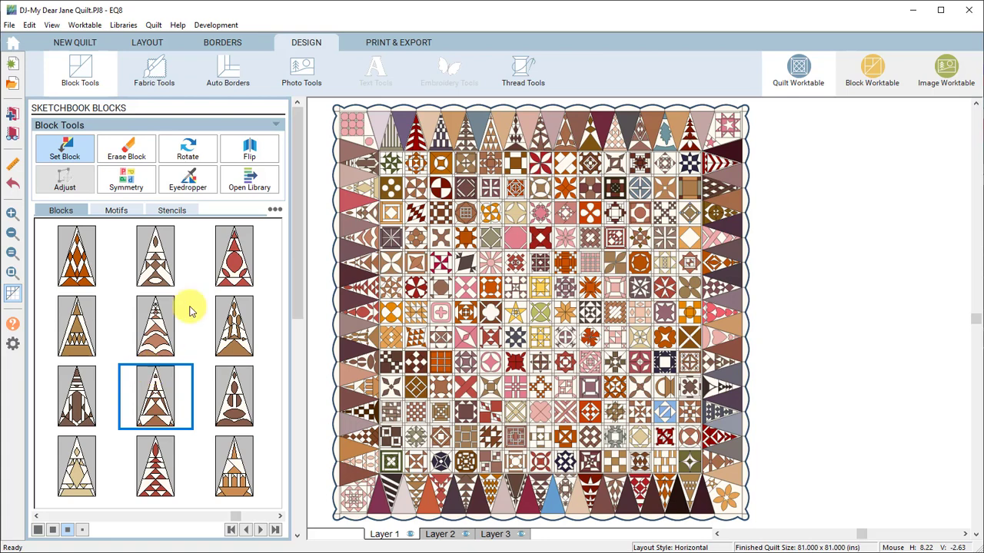
click(222, 43)
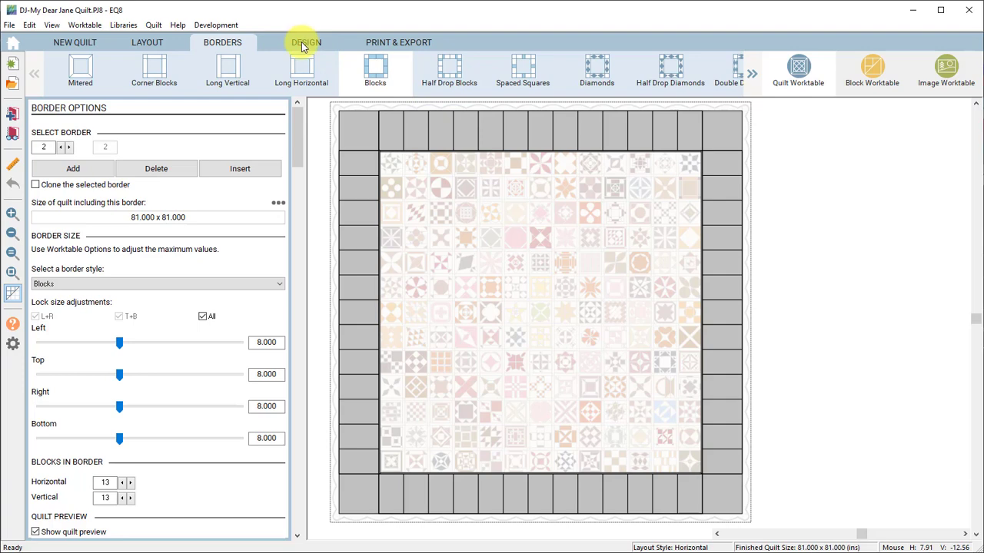
mouse_move(393, 125)
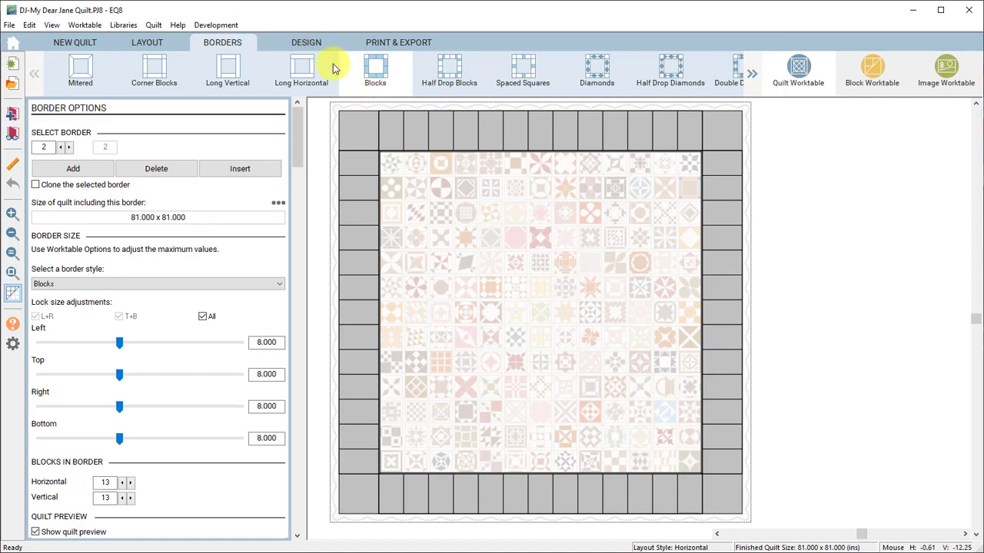
Switch to the Design tab to view the full Dear Jane quilt in color.
click(304, 43)
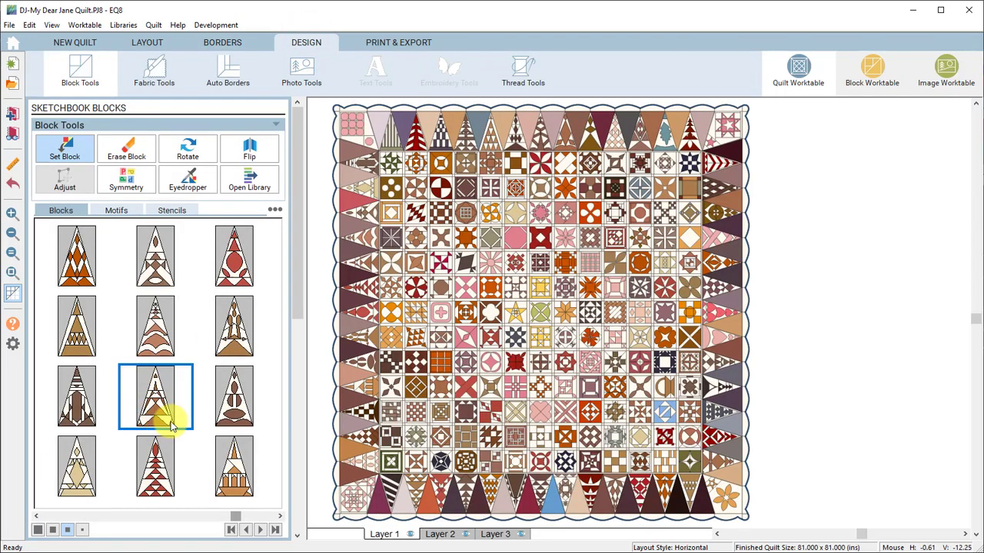
mouse_move(169, 384)
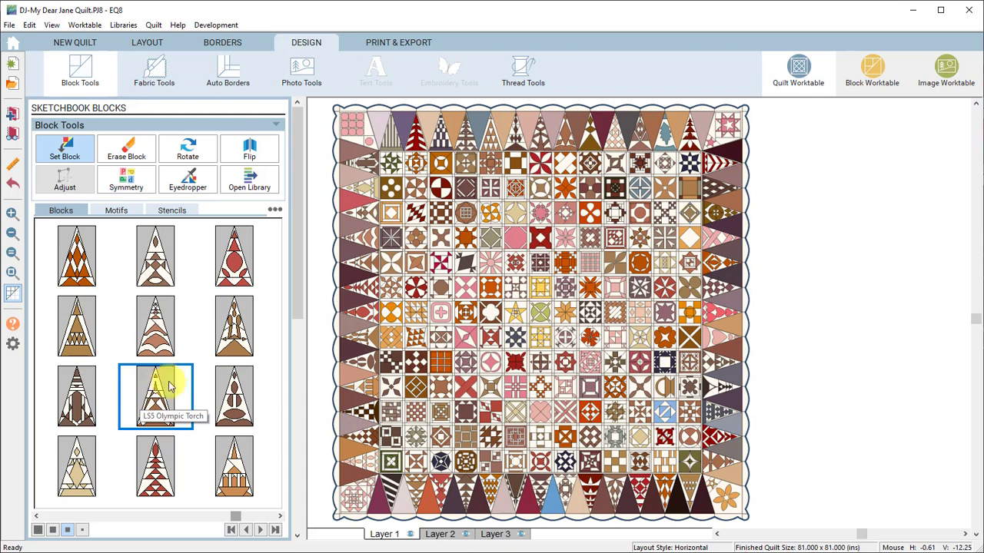
mouse_move(176, 392)
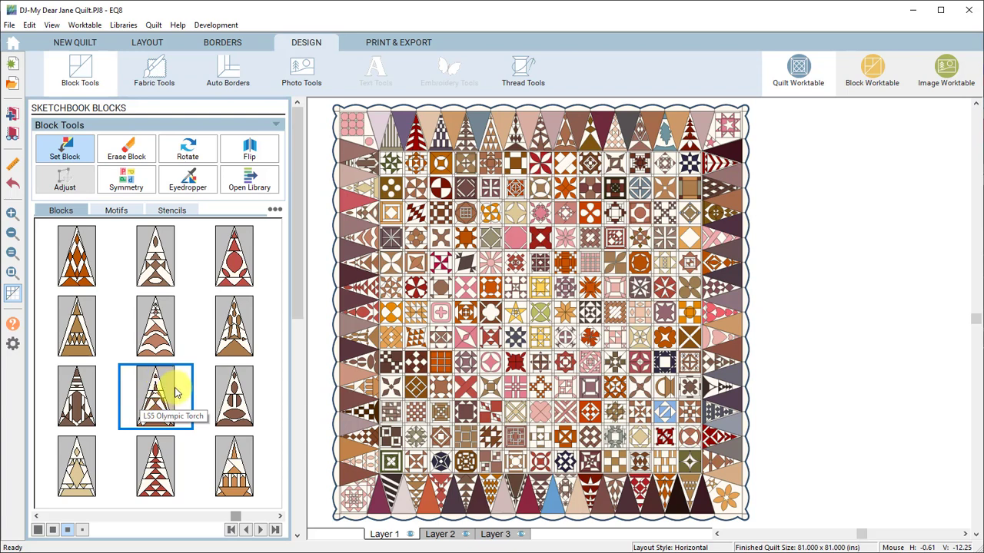
Select the LS5 Olympic Torch pieced triangle block beside the Dear Jane quilt.
click(447, 533)
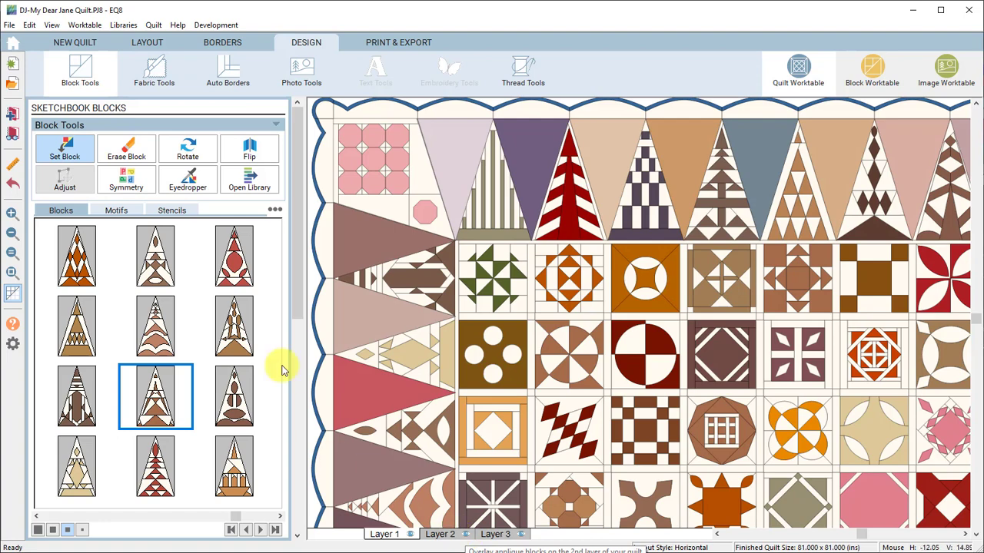
On Layer 2, nudge the 5 by 8 inch purple top-border triangle slightly.
click(442, 534)
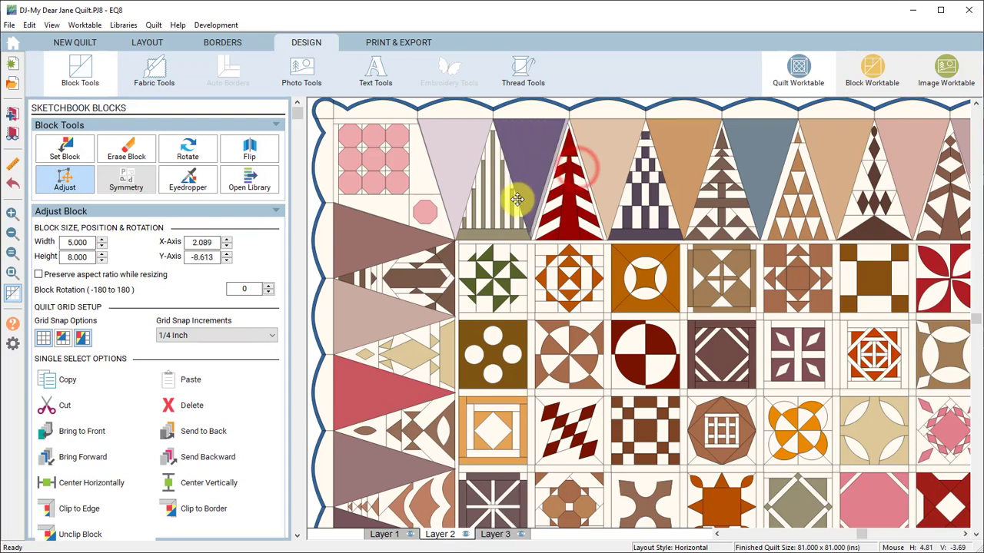
drag(518, 199, 521, 203)
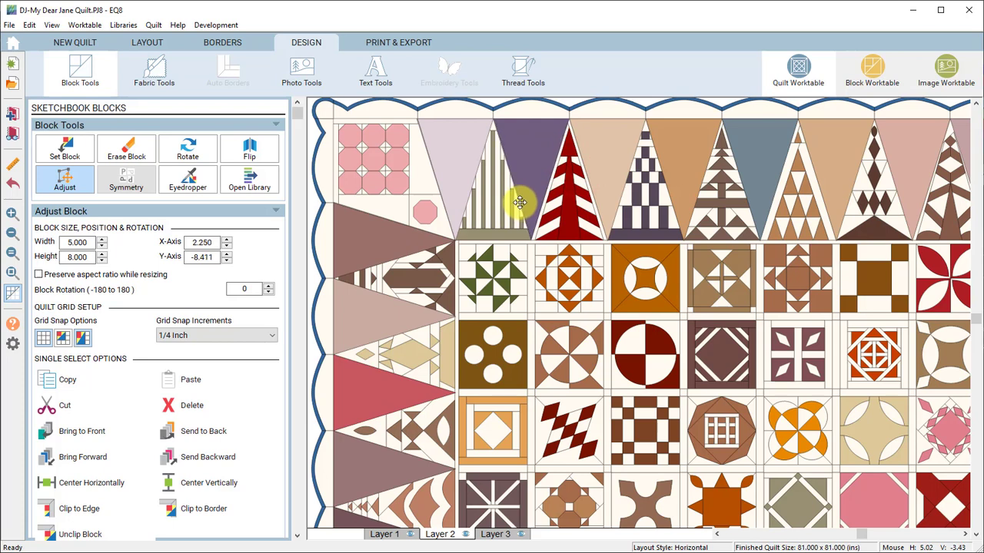